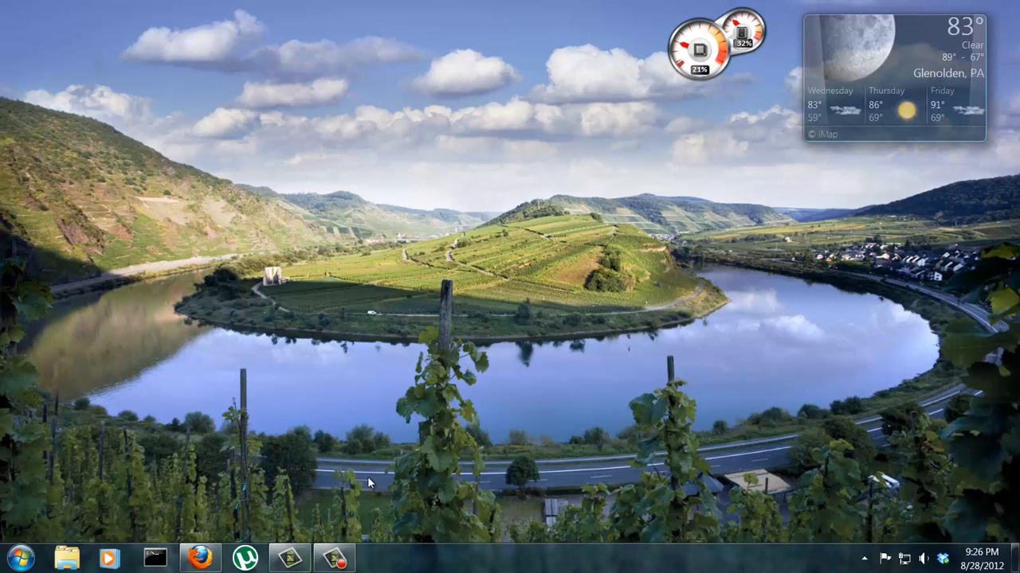
{"action": "mouse_move", "coordinate": [75, 458]}
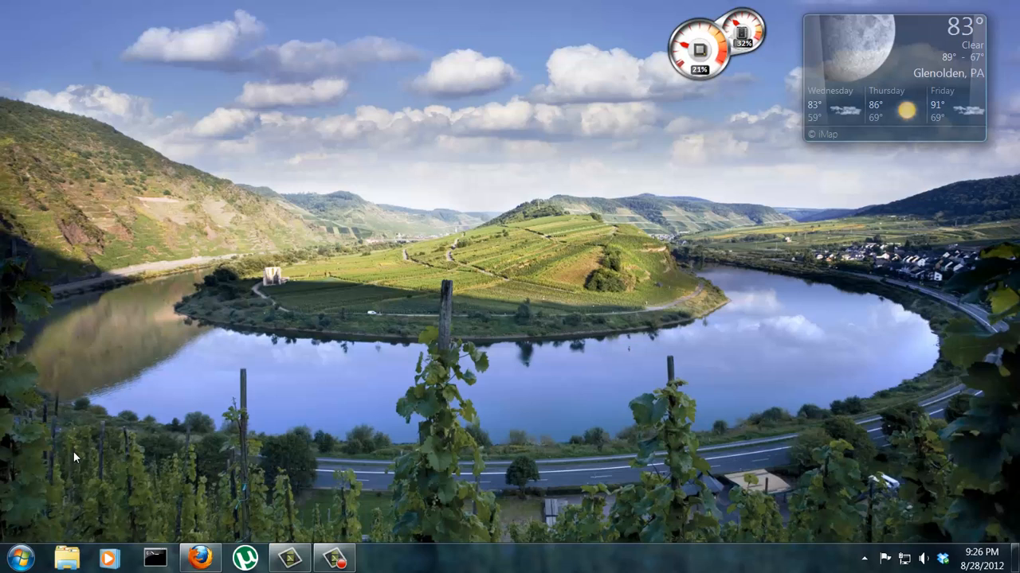
{"action": "mouse_move", "coordinate": [60, 524]}
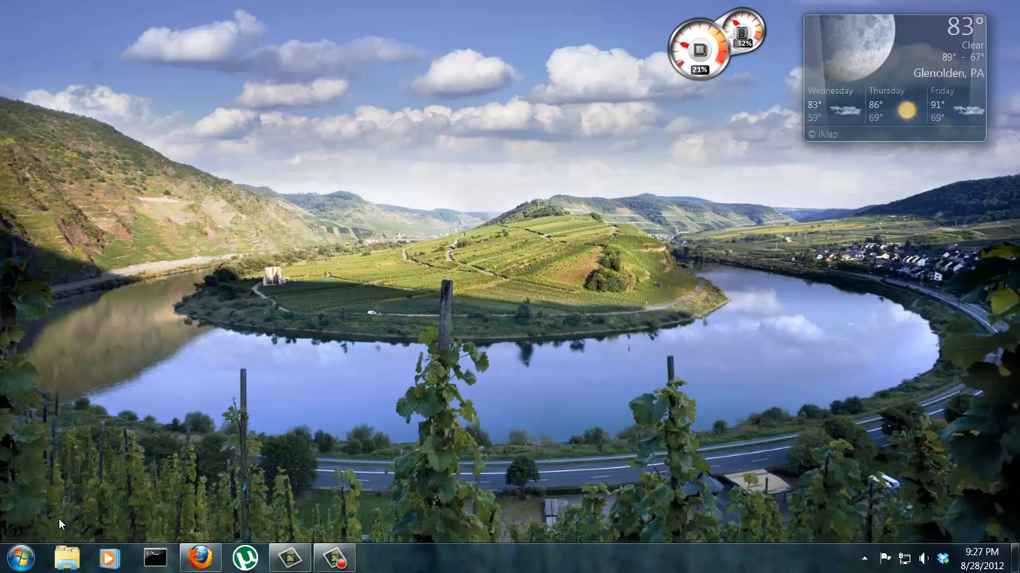
Open the WINVISTA (C:) drive from Computer in the Start menu.
{"action": "left_click", "coordinate": [20, 557]}
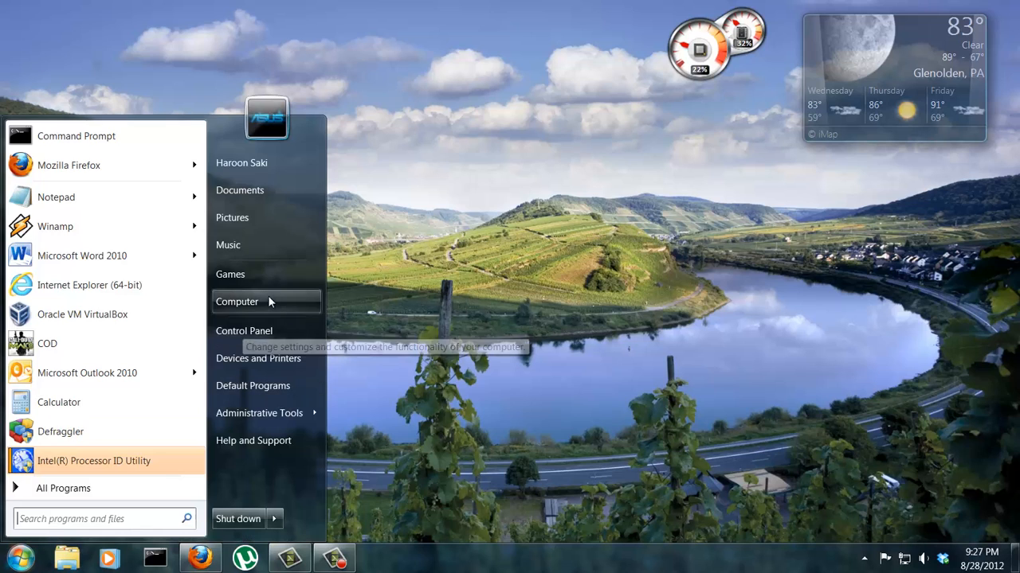
{"action": "left_click", "coordinate": [237, 301]}
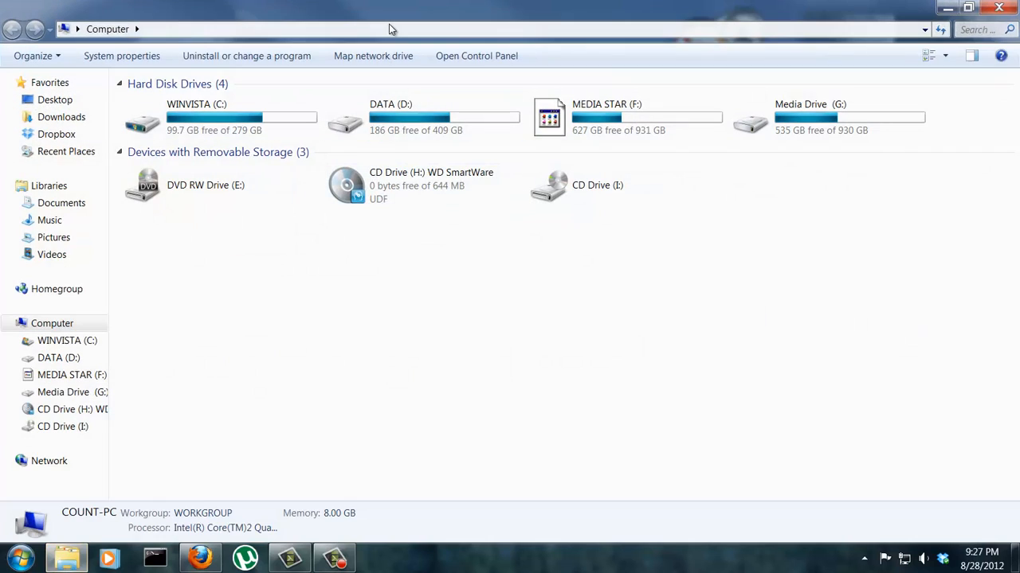
{"action": "mouse_move", "coordinate": [229, 128]}
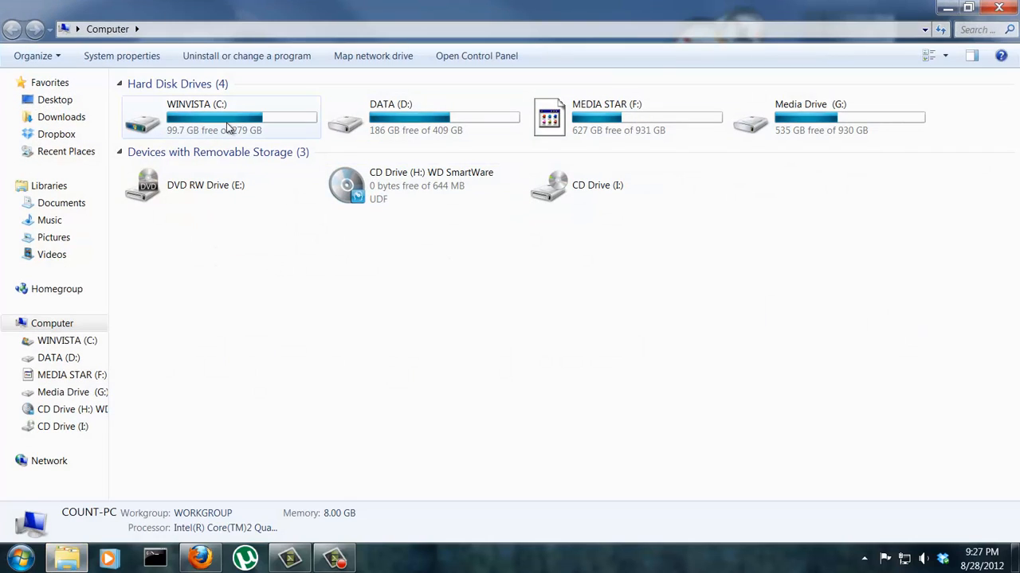
{"action": "double_click", "coordinate": [197, 119]}
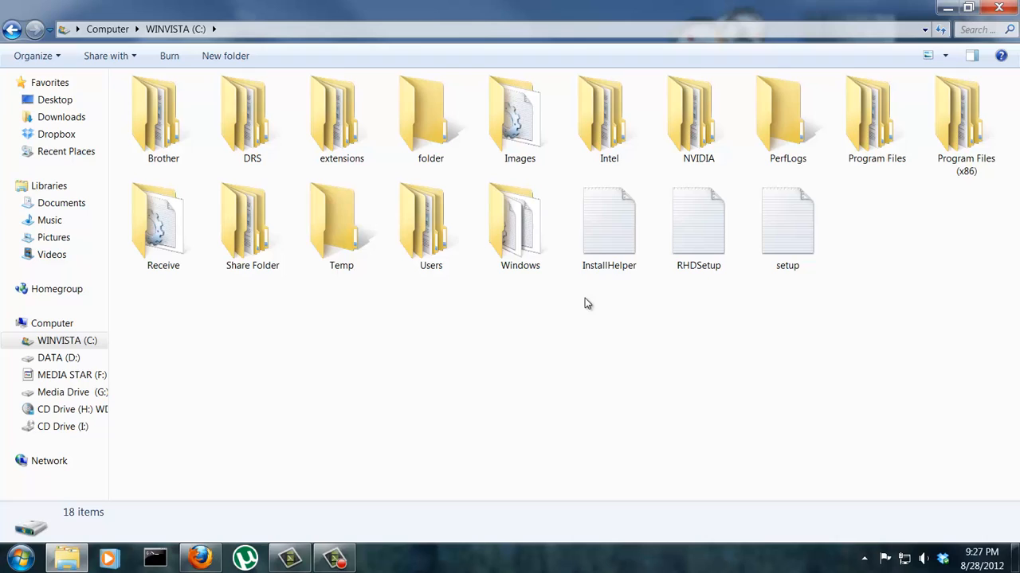
Select the InstallHelper text file to show its details.
{"action": "left_click", "coordinate": [699, 227]}
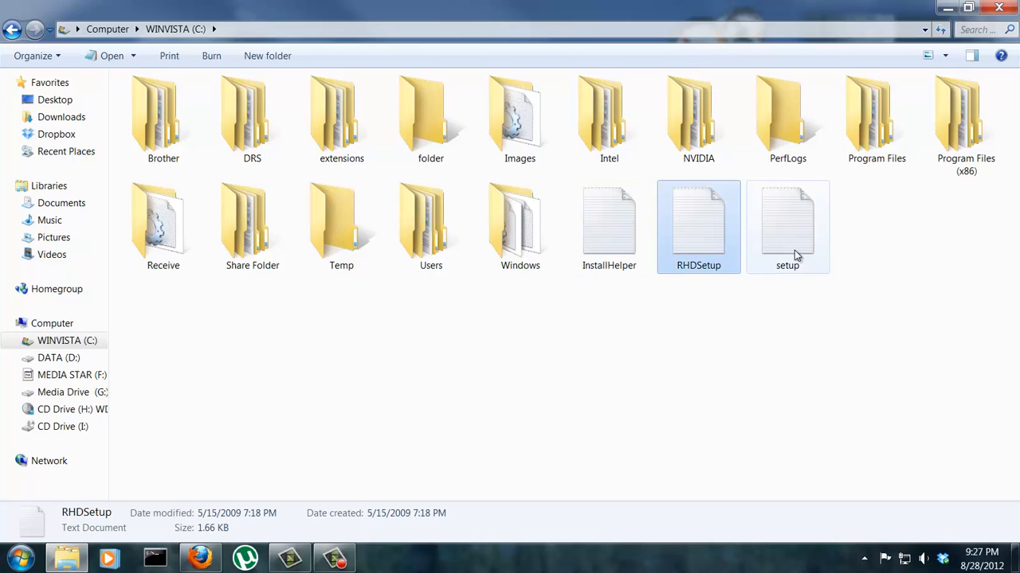
{"action": "left_click", "coordinate": [787, 227]}
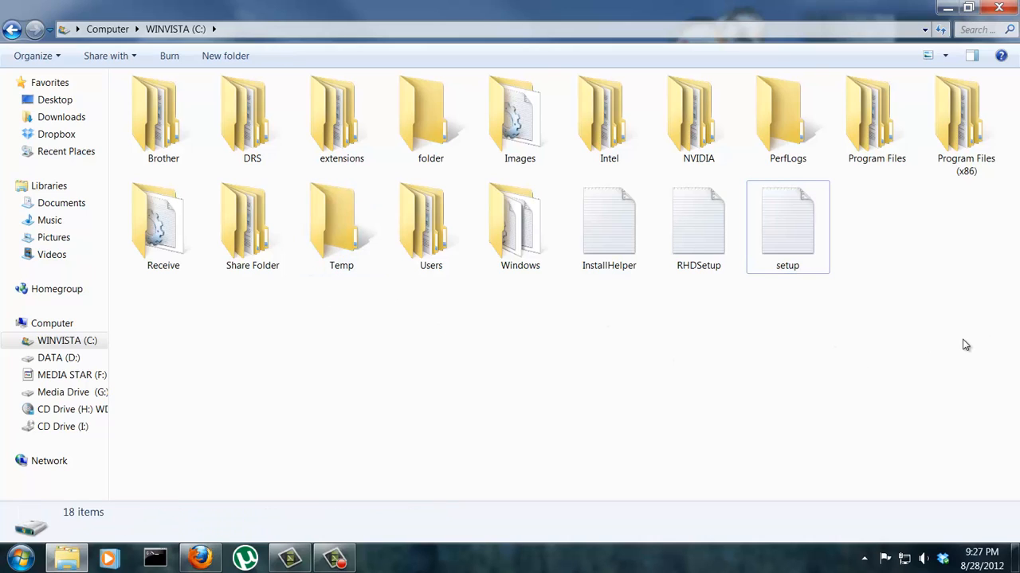
{"action": "mouse_move", "coordinate": [963, 344]}
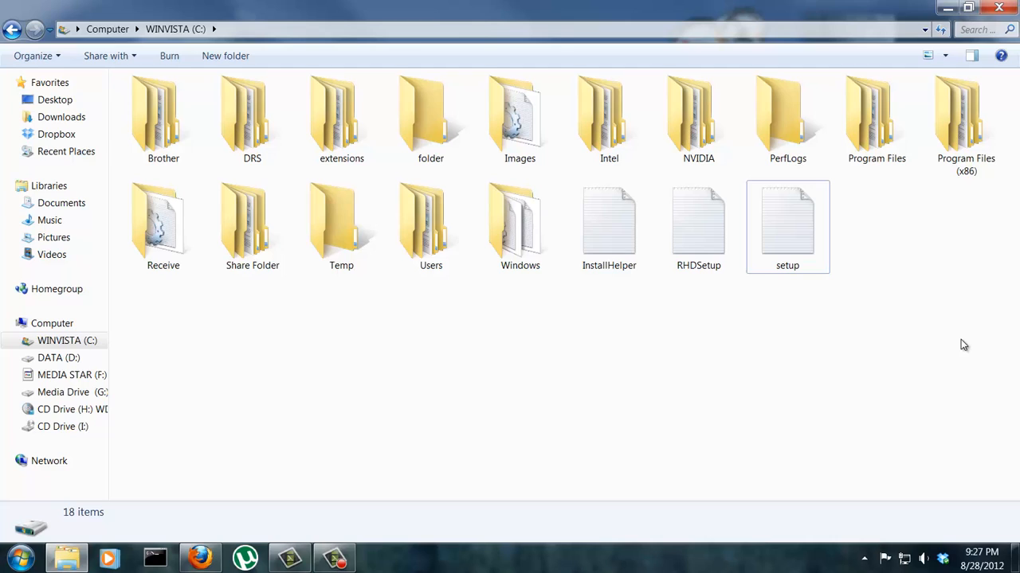
{"action": "mouse_move", "coordinate": [945, 342]}
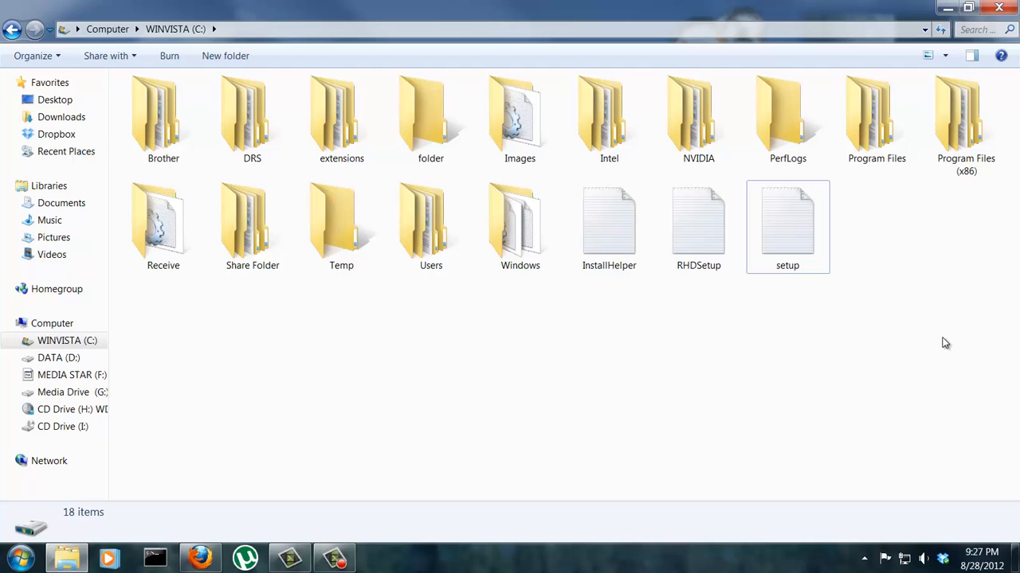
{"action": "left_click", "coordinate": [609, 227]}
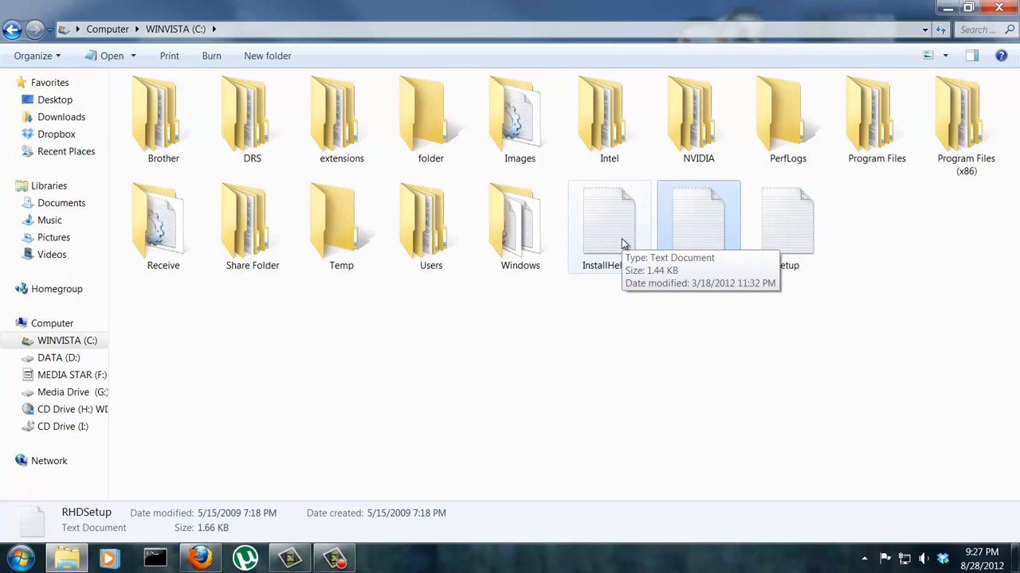
{"action": "left_click", "coordinate": [609, 227]}
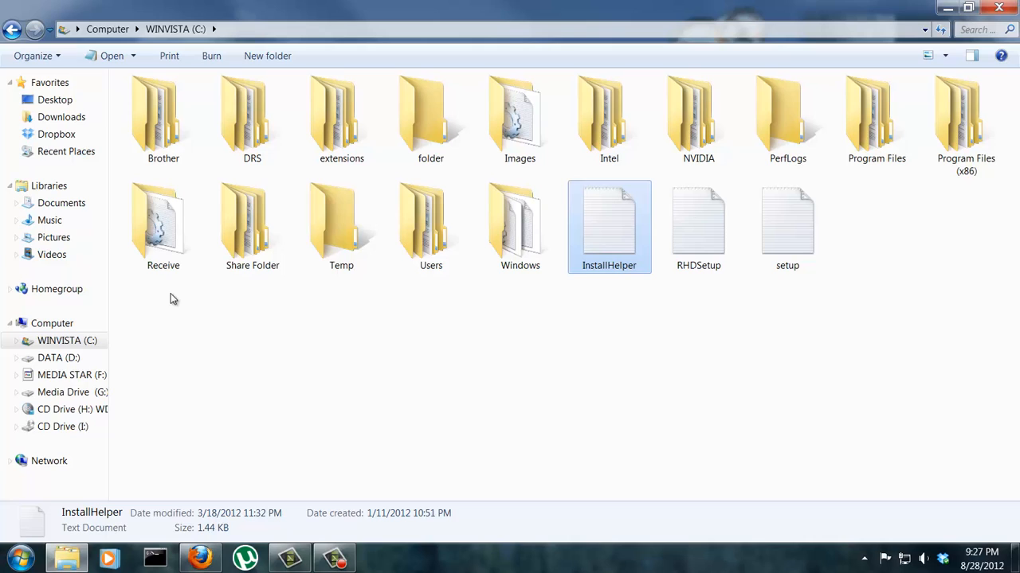
{"action": "mouse_move", "coordinate": [37, 55]}
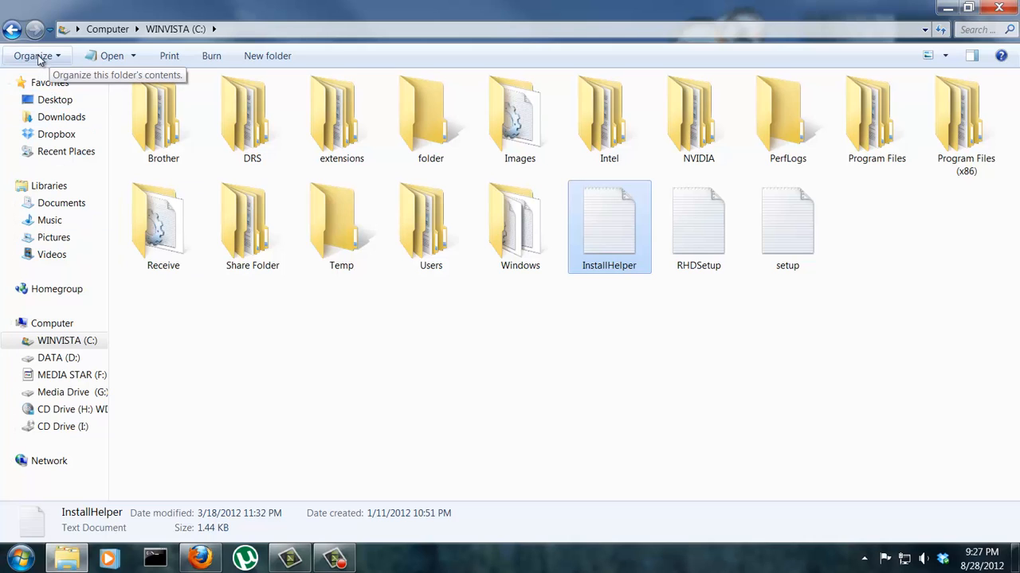
Open 'Folder and search options' from the Organize menu.
{"action": "left_click", "coordinate": [33, 56]}
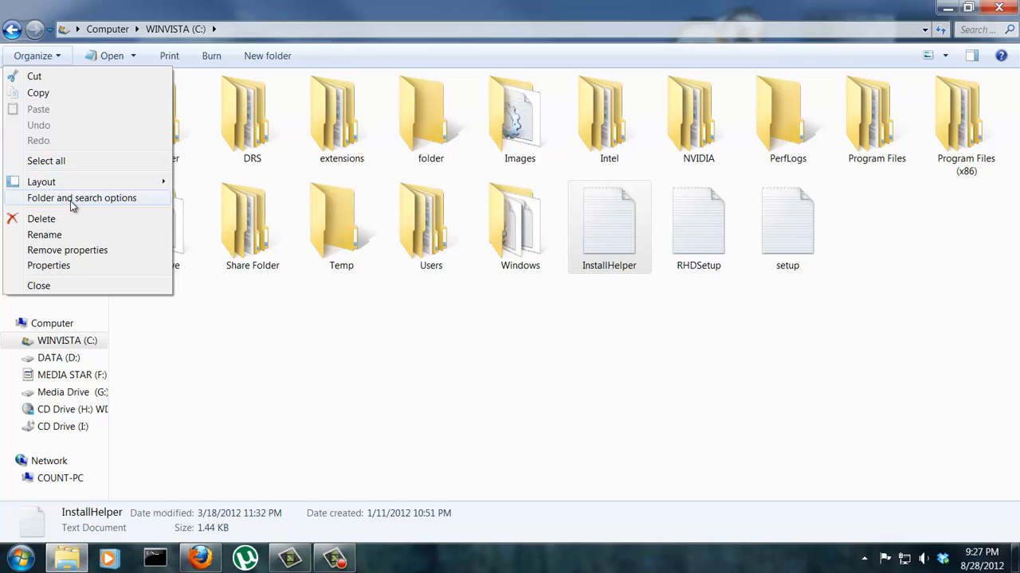
{"action": "left_click", "coordinate": [81, 198]}
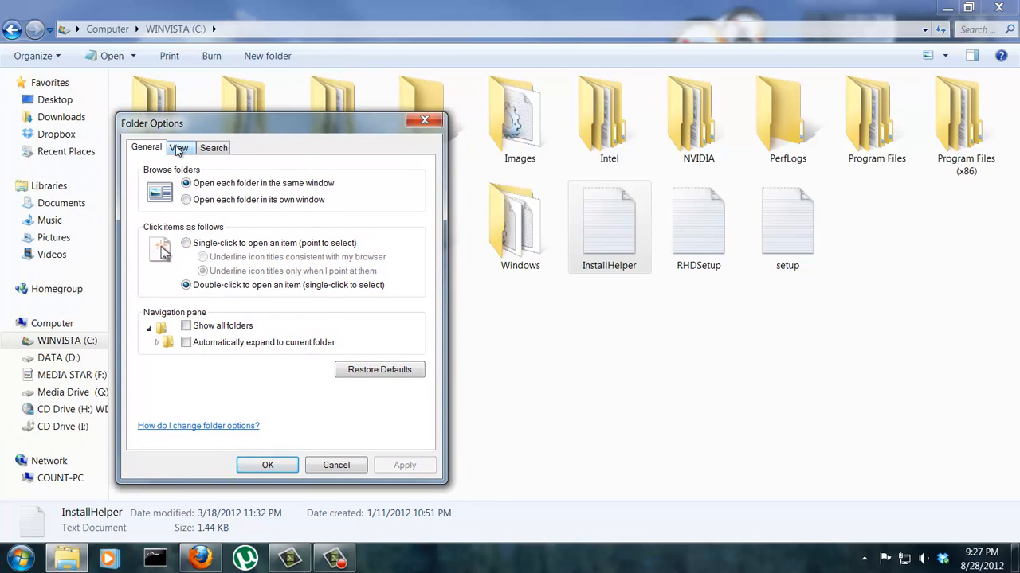
Switch Folder Options to the View tab and scroll through Advanced settings.
{"action": "left_click", "coordinate": [178, 147]}
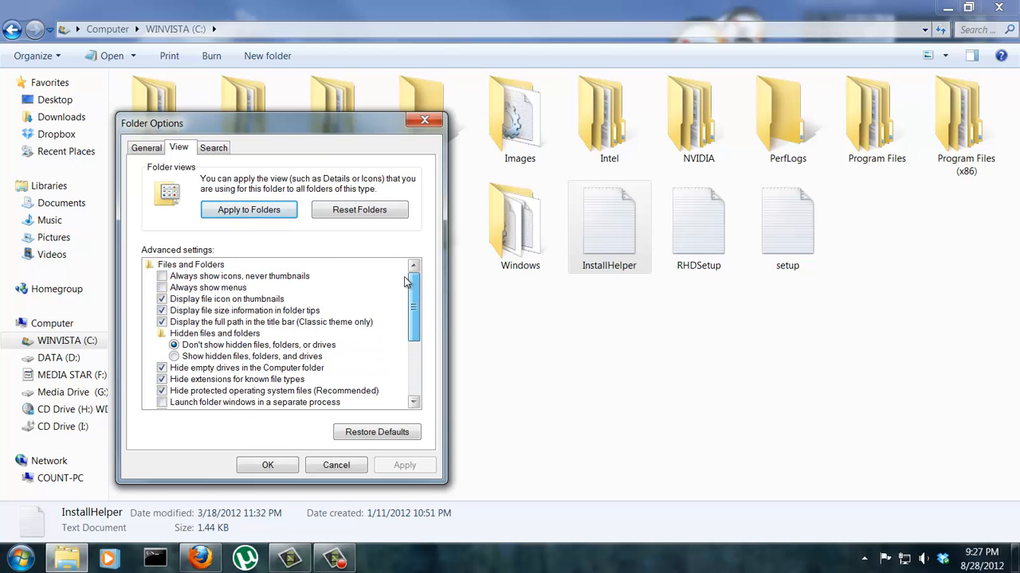
{"action": "scroll", "scroll_direction": "down", "scroll_amount": 3}
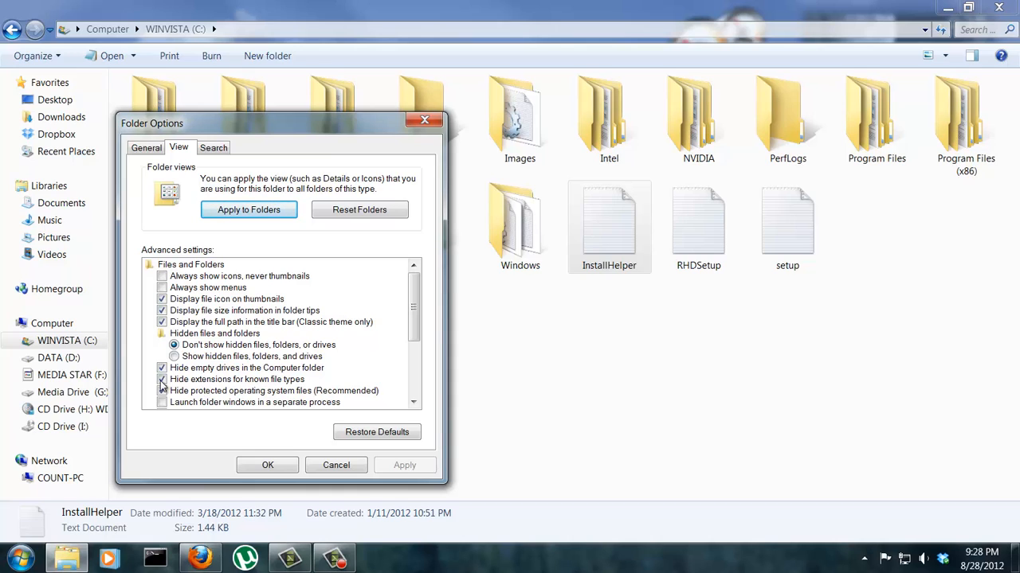
Uncheck 'Hide extensions for known file types' and apply, showing InstallHelper.log and others.
{"action": "left_click", "coordinate": [162, 379]}
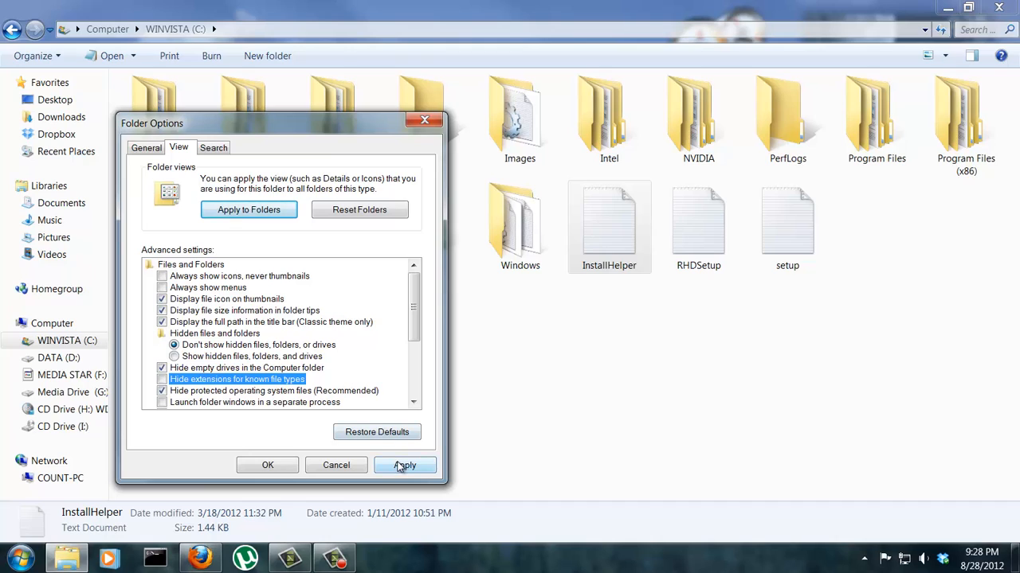
{"action": "left_click", "coordinate": [404, 466]}
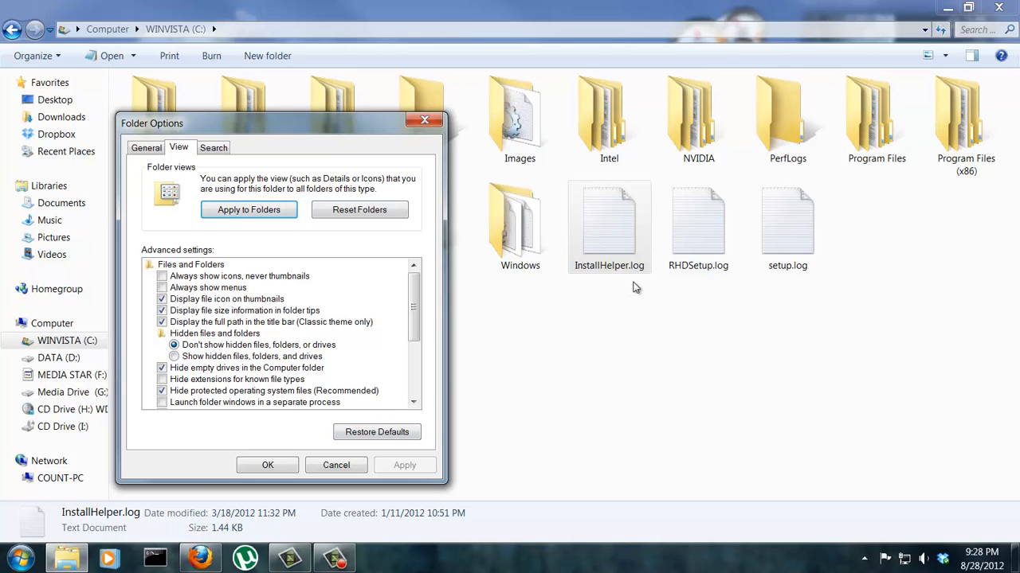
{"action": "mouse_move", "coordinate": [720, 285]}
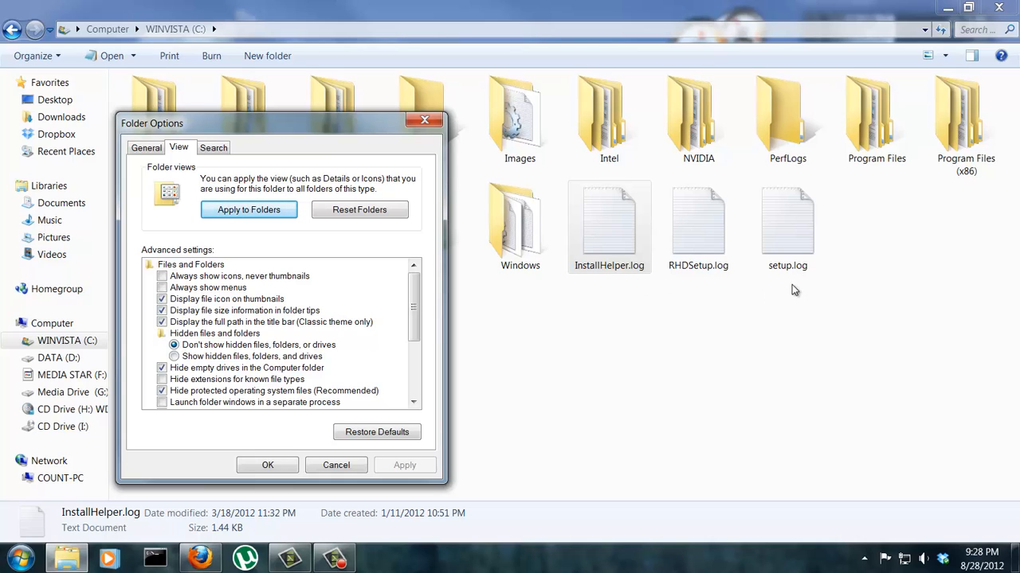
{"action": "mouse_move", "coordinate": [776, 298]}
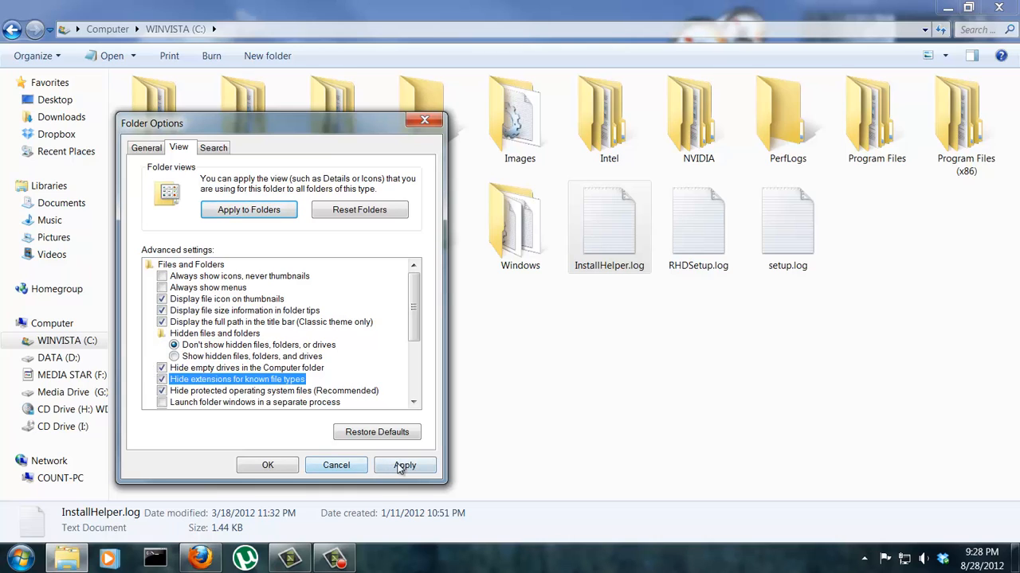
Apply hiding known extensions so files read InstallHelper, RHDSetup and setup.
{"action": "left_click", "coordinate": [405, 465]}
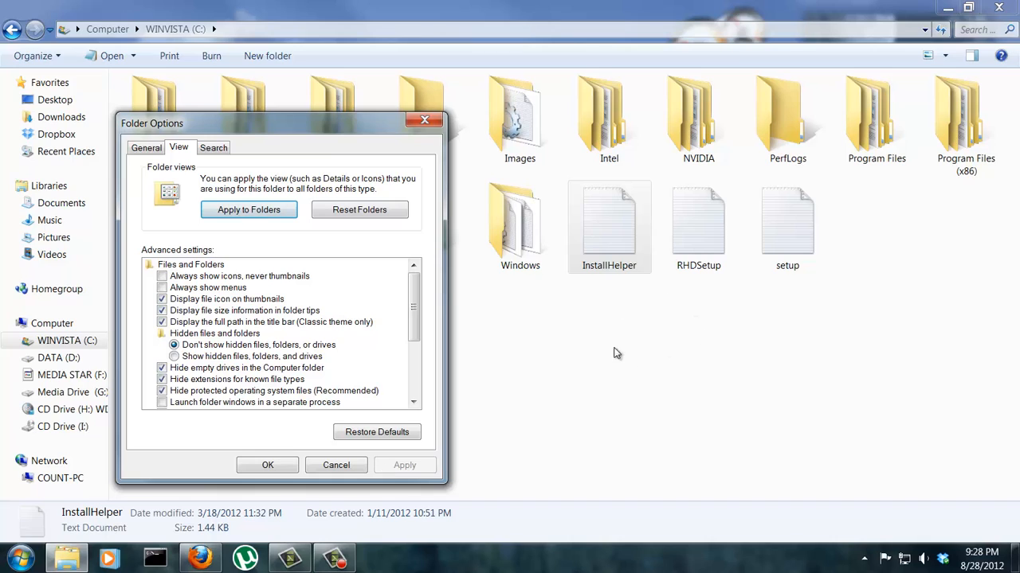
{"action": "mouse_move", "coordinate": [586, 364]}
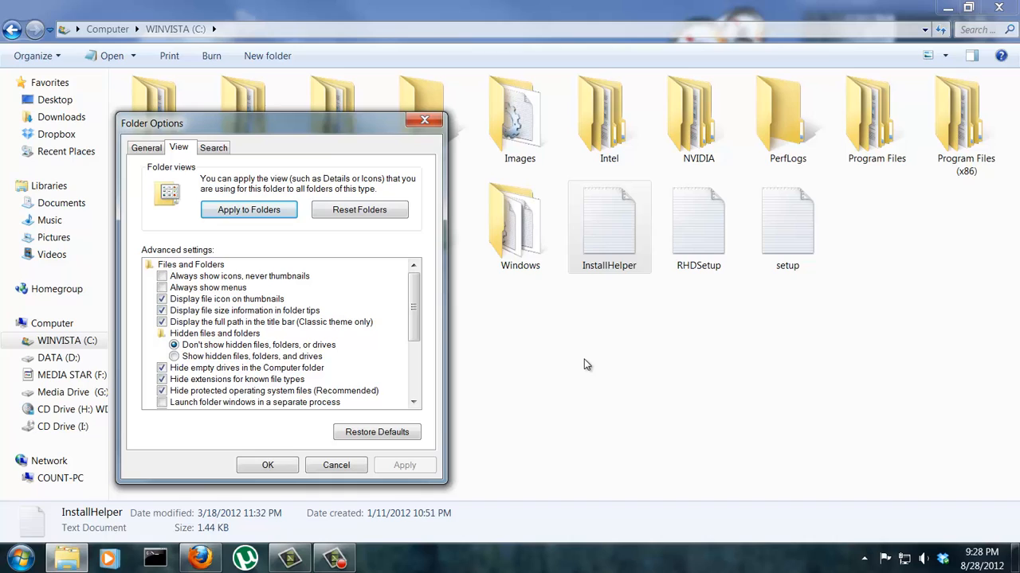
{"action": "mouse_move", "coordinate": [583, 365]}
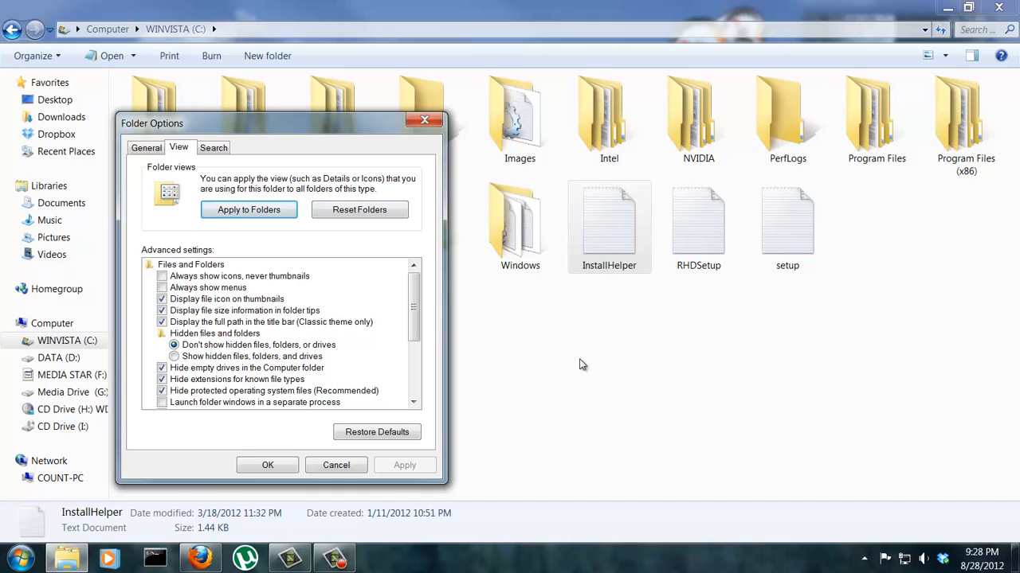
{"action": "mouse_move", "coordinate": [305, 346]}
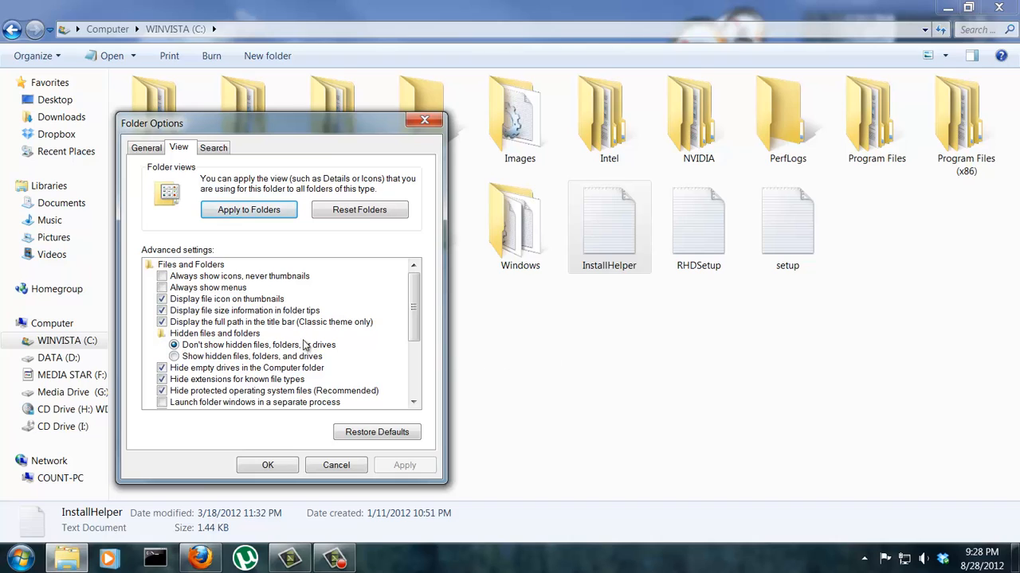
{"action": "mouse_move", "coordinate": [236, 335]}
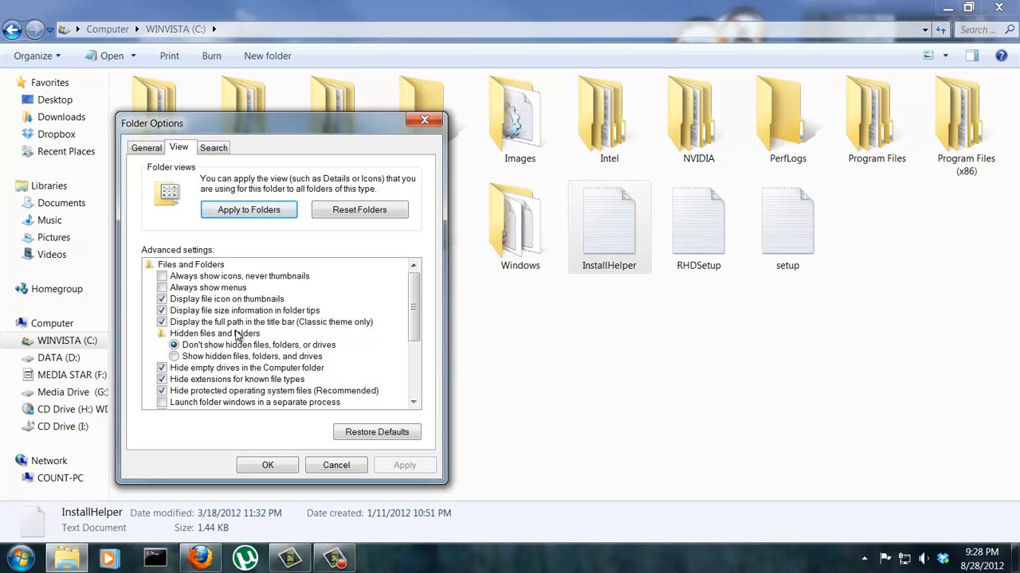
{"action": "mouse_move", "coordinate": [222, 340]}
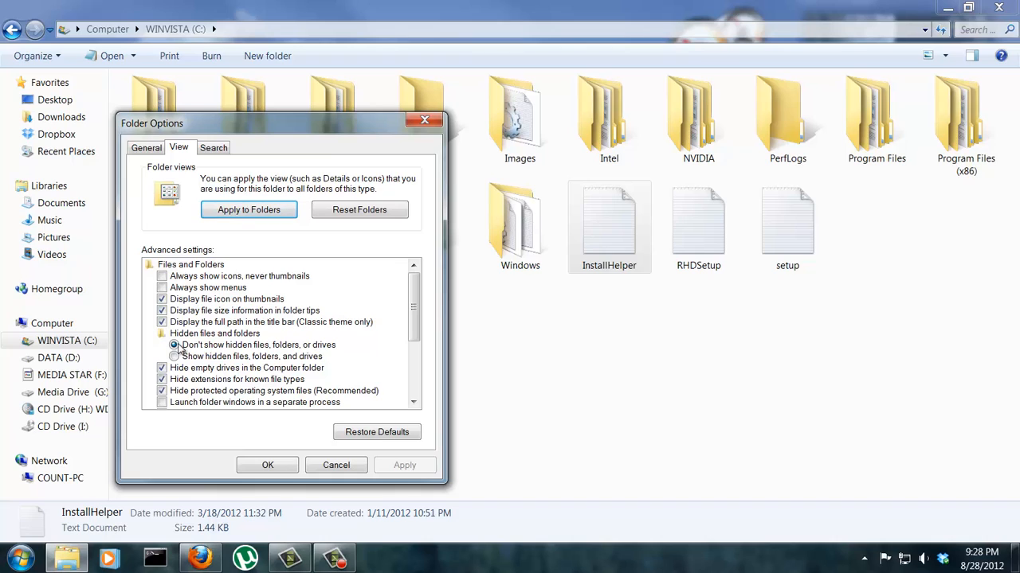
Select 'Show hidden files, folders, and drives' to reveal MSOCache and ProgramData.
{"action": "left_click", "coordinate": [174, 356]}
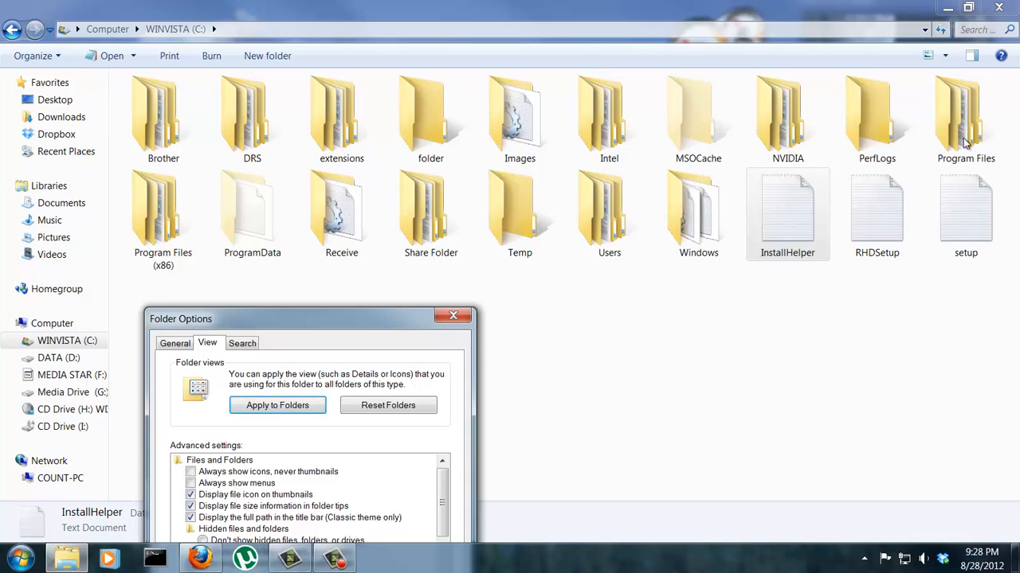
{"action": "mouse_move", "coordinate": [207, 118]}
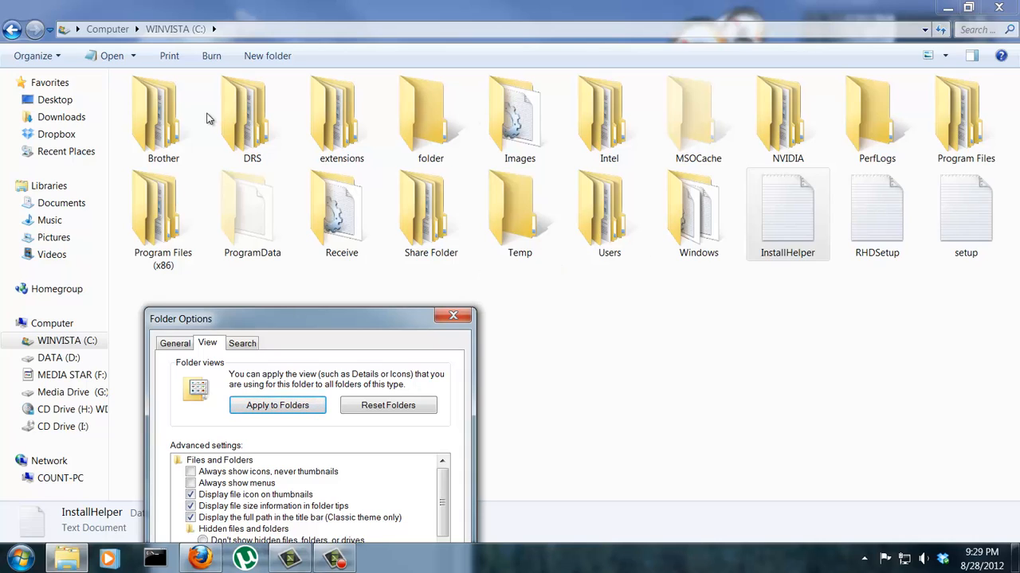
{"action": "mouse_move", "coordinate": [163, 144]}
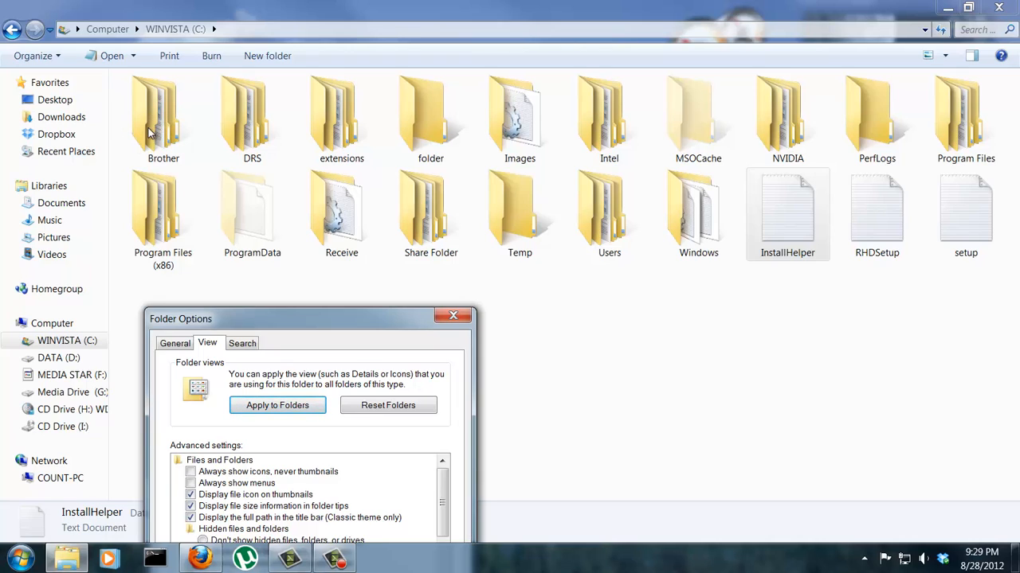
{"action": "mouse_move", "coordinate": [247, 193]}
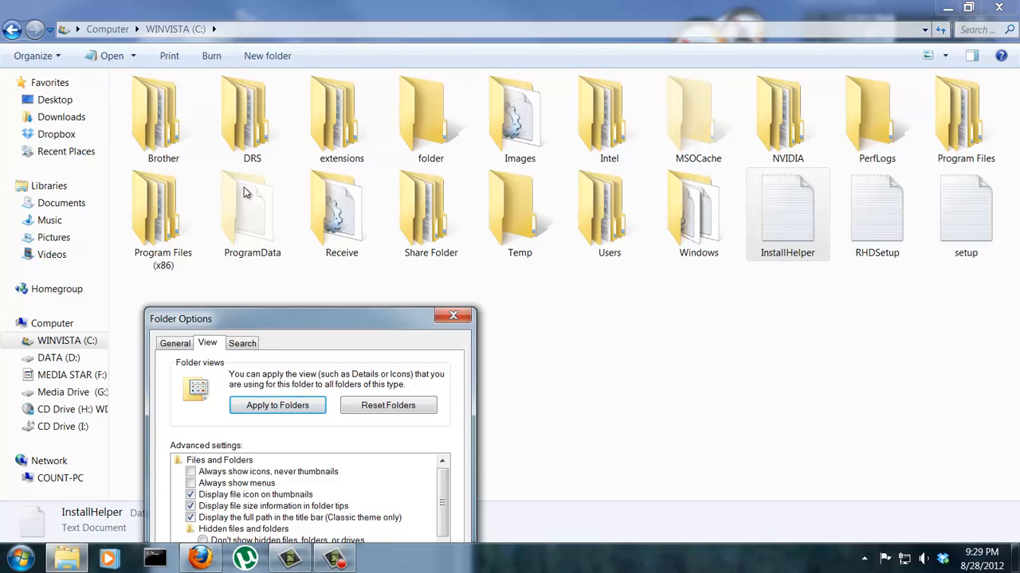
{"action": "mouse_move", "coordinate": [259, 235]}
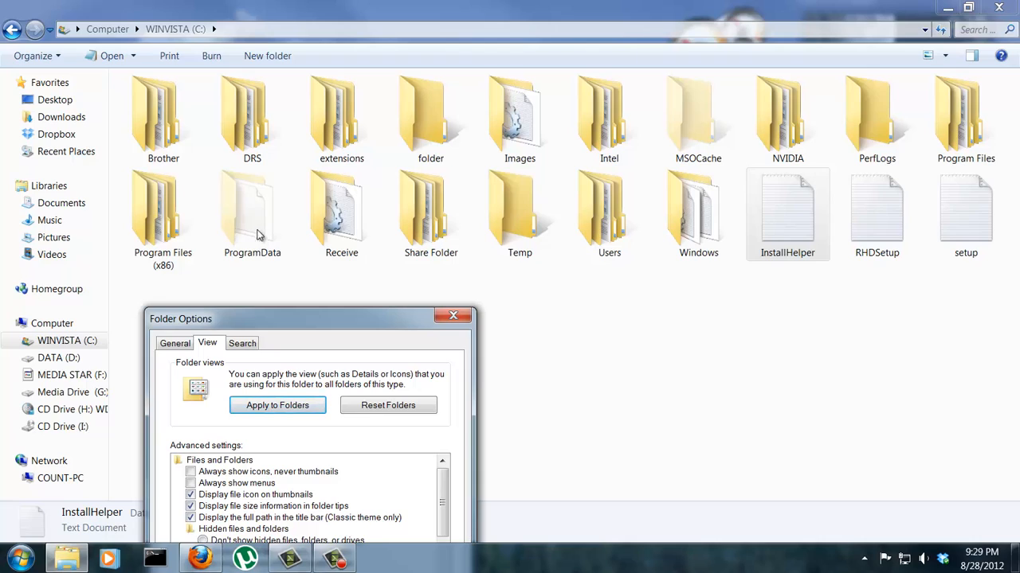
{"action": "mouse_move", "coordinate": [257, 221]}
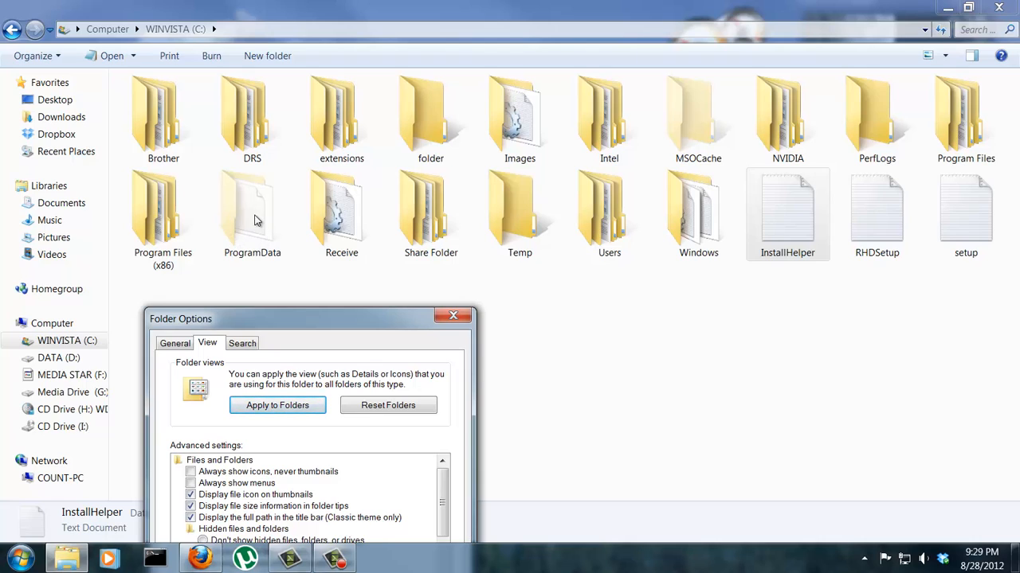
{"action": "mouse_move", "coordinate": [715, 152]}
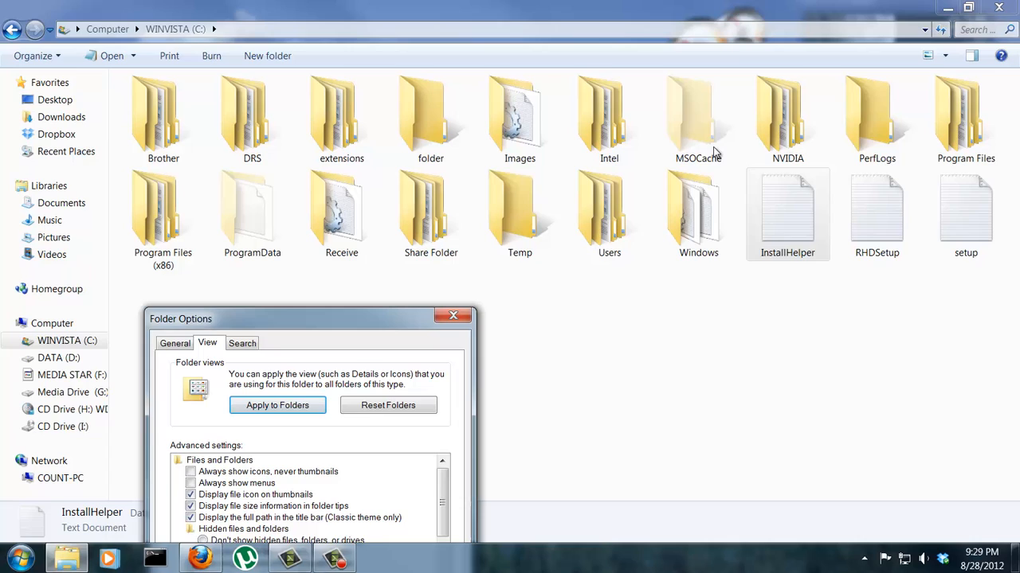
{"action": "mouse_move", "coordinate": [669, 137]}
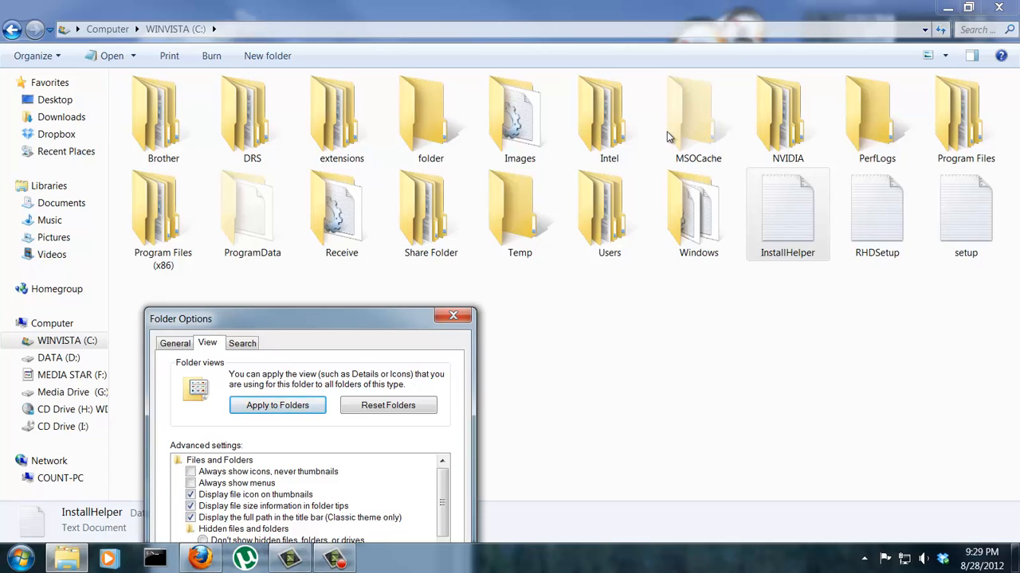
{"action": "mouse_move", "coordinate": [345, 306]}
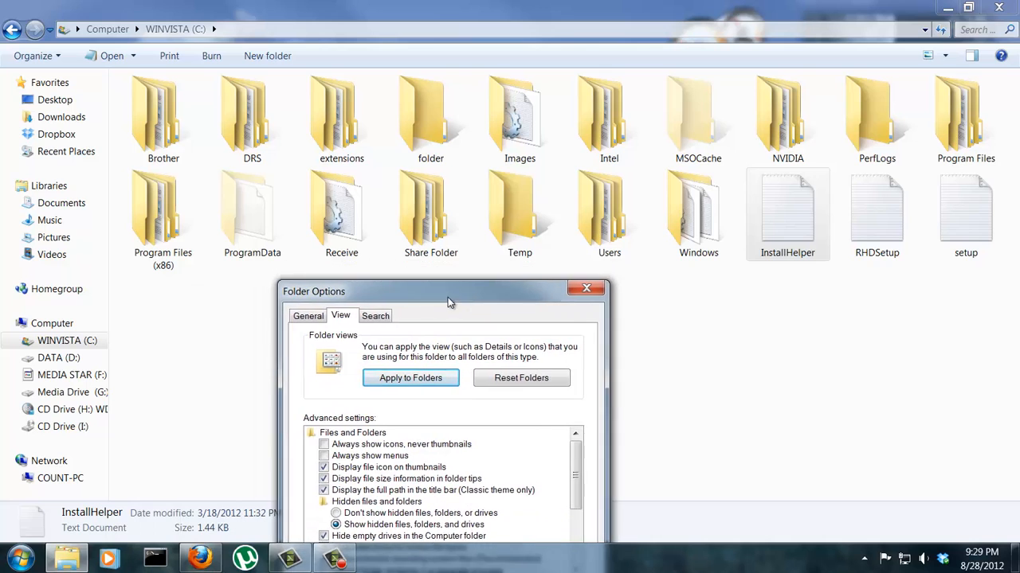
Move Folder Options up and select 'Don't show hidden files, folders, or drives'.
{"action": "left_click_drag", "start_coordinate": [442, 290], "coordinate": [558, 200]}
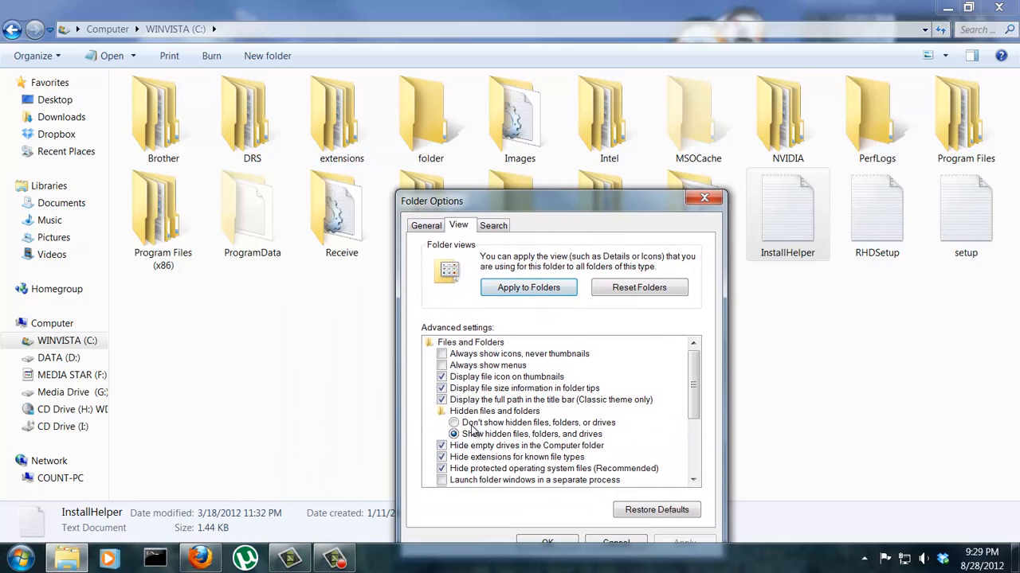
{"action": "left_click", "coordinate": [454, 423]}
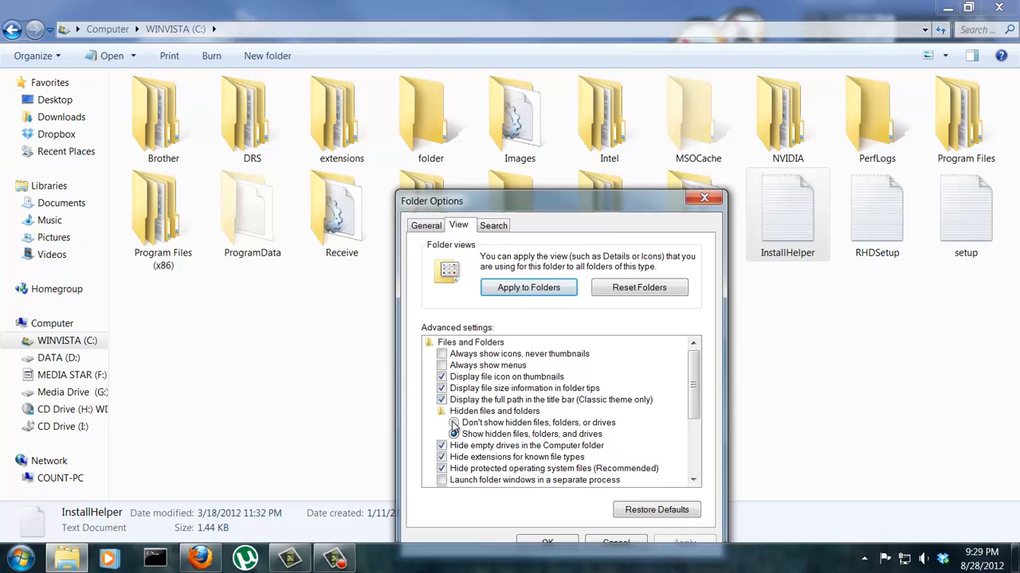
{"action": "left_click", "coordinate": [454, 423]}
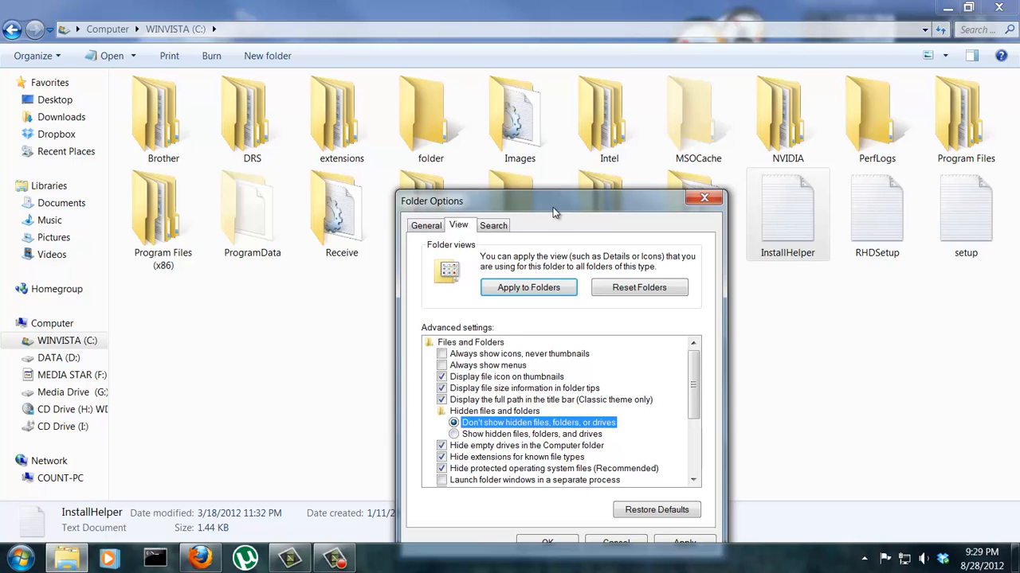